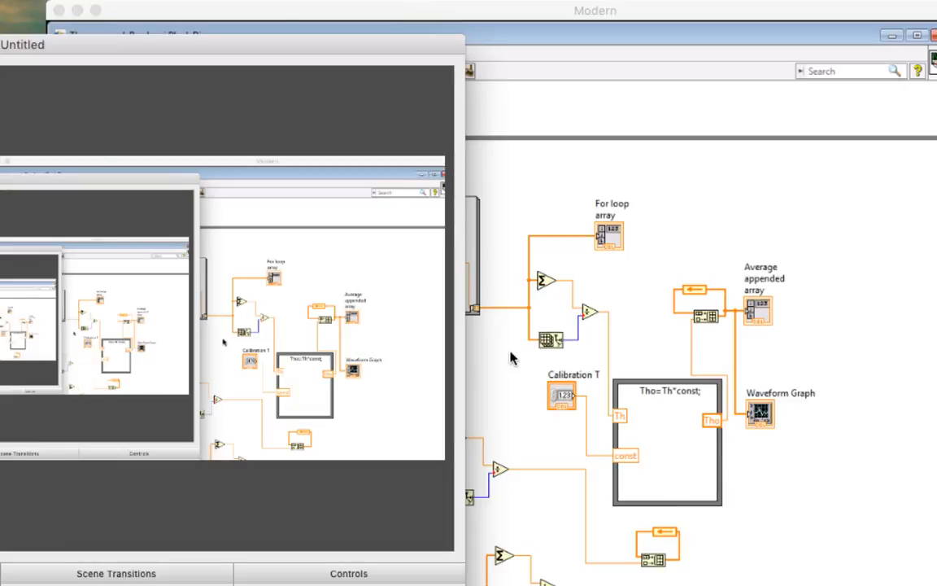
{"action": "mouse_move", "coordinate": [446, 42]}
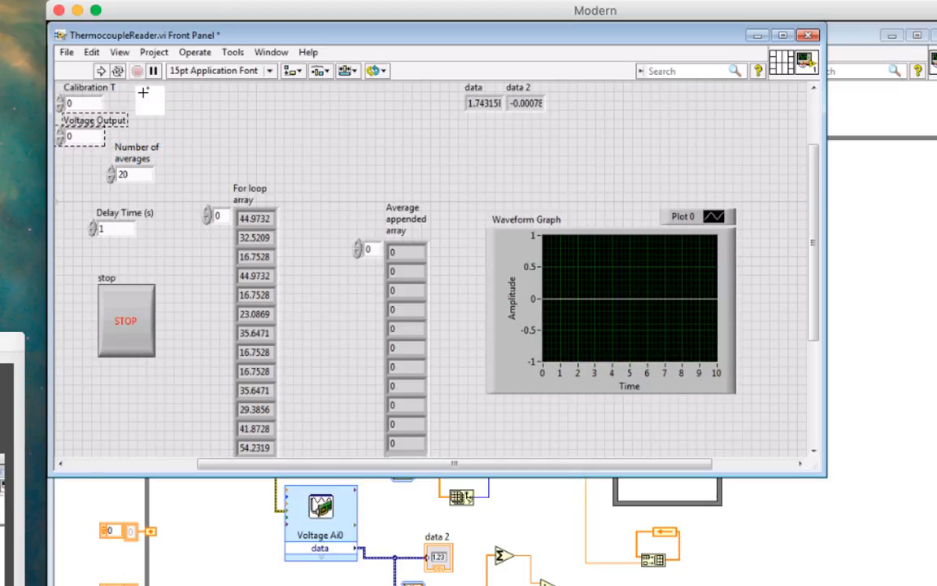
Bring the ThermocoupleReader block diagram window to the front.
{"action": "left_click", "coordinate": [628, 301]}
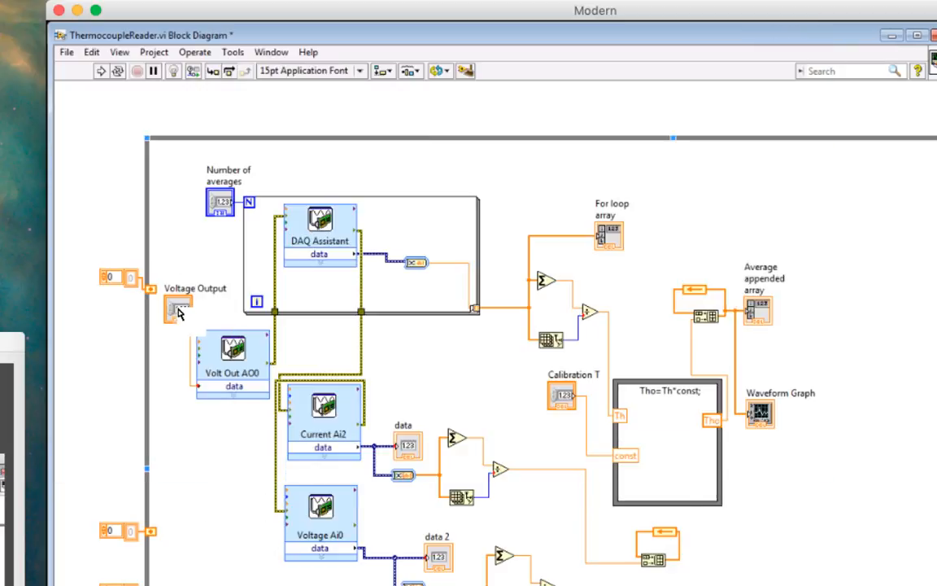
{"action": "mouse_move", "coordinate": [179, 312]}
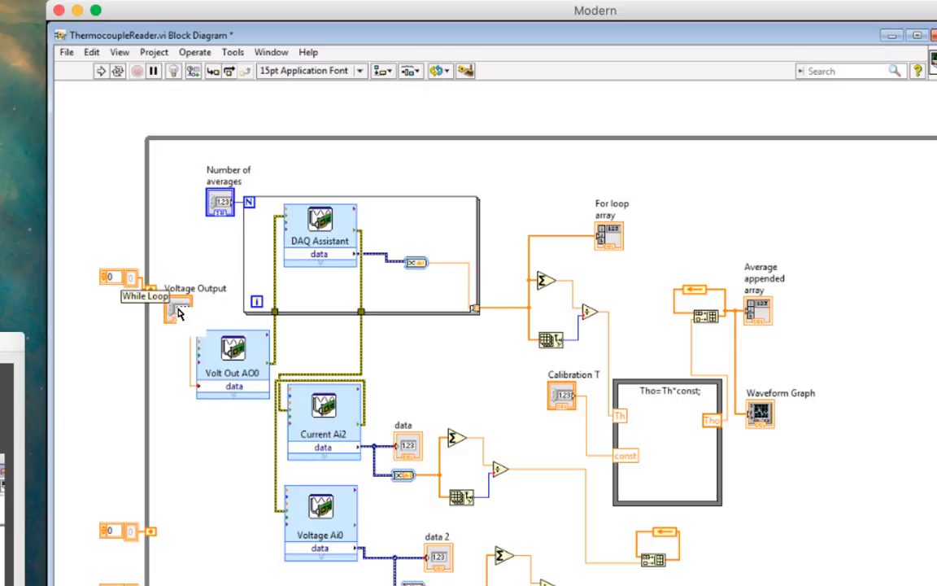
{"action": "mouse_move", "coordinate": [179, 313]}
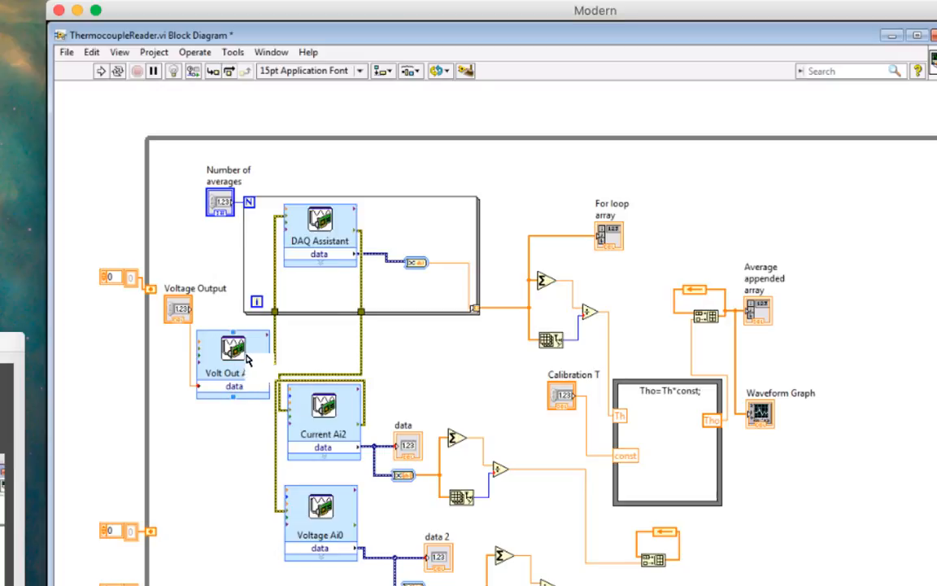
Show the Volt Out AO0 and DAQ Assistant express VIs as compact icons.
{"action": "right_click", "coordinate": [231, 350]}
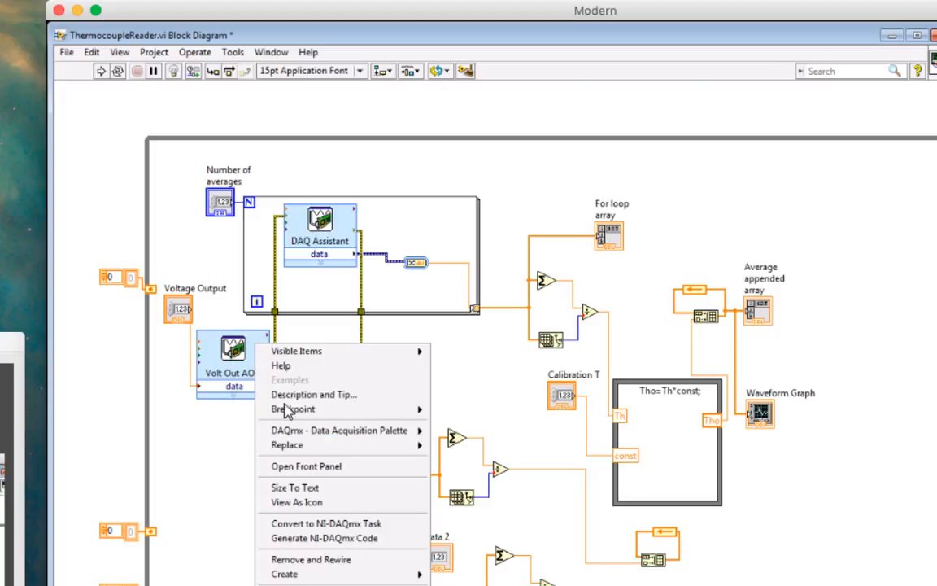
{"action": "mouse_move", "coordinate": [306, 353]}
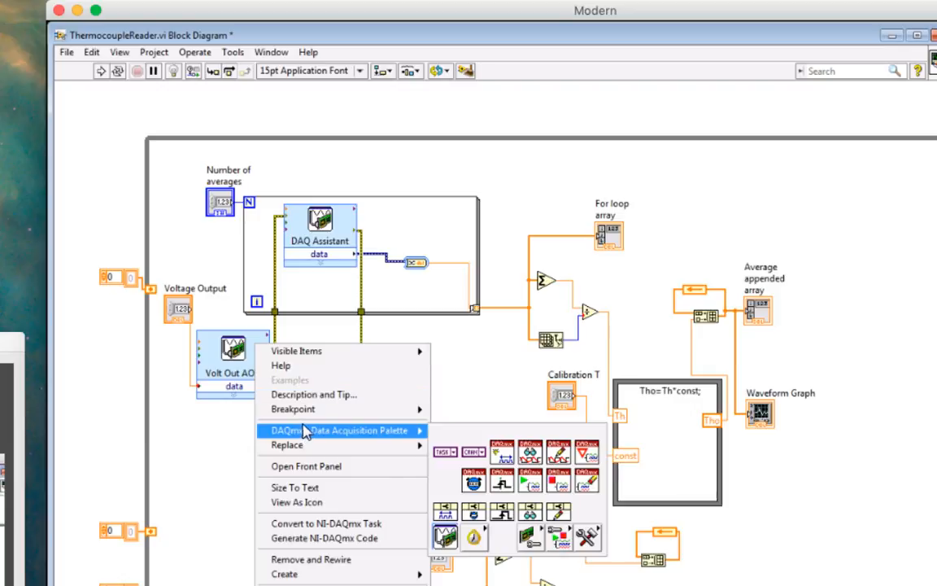
{"action": "mouse_move", "coordinate": [307, 466]}
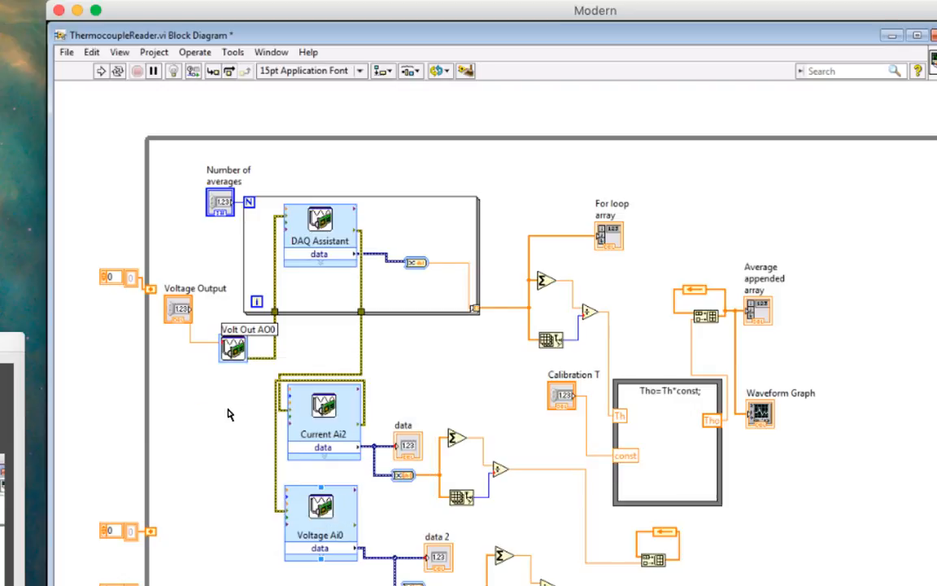
{"action": "right_click", "coordinate": [320, 236]}
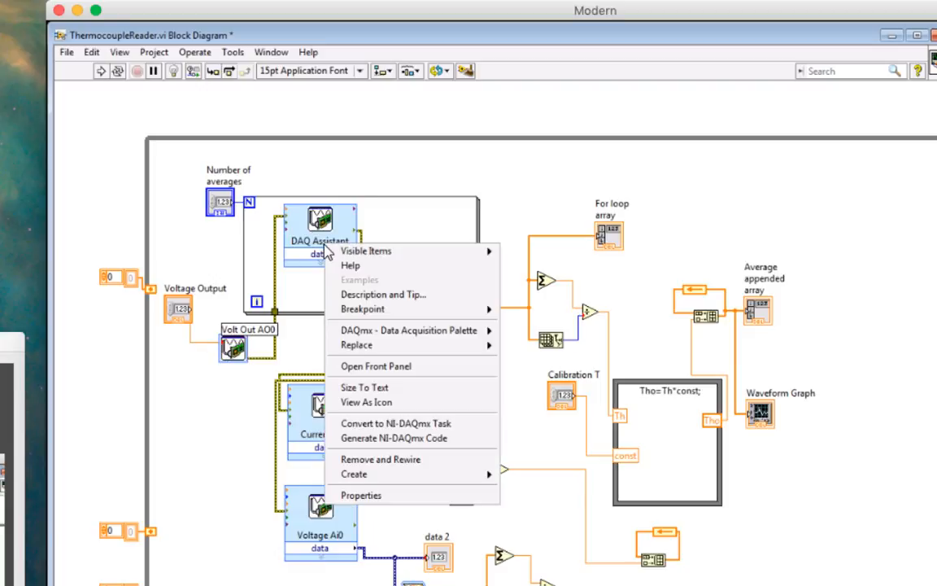
{"action": "mouse_move", "coordinate": [364, 388]}
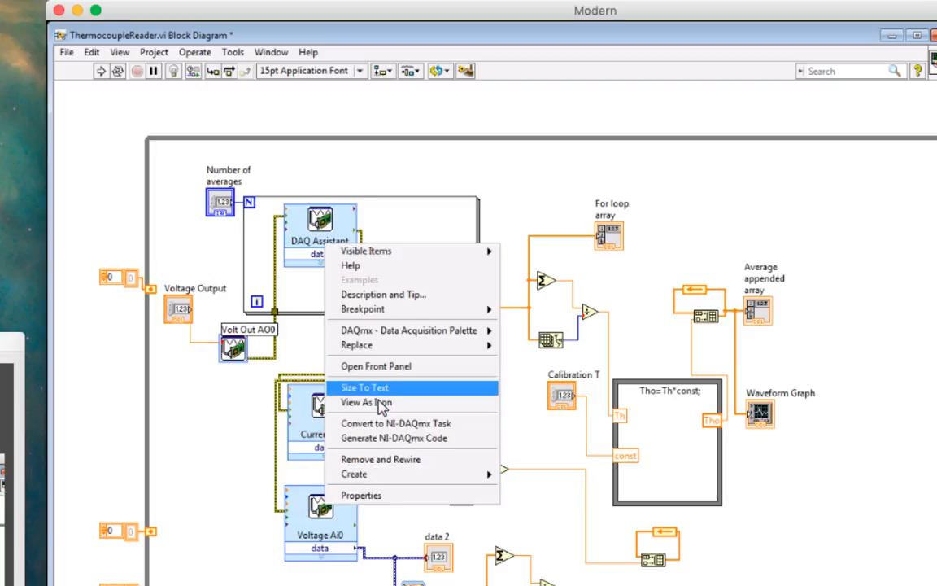
{"action": "left_click", "coordinate": [371, 403]}
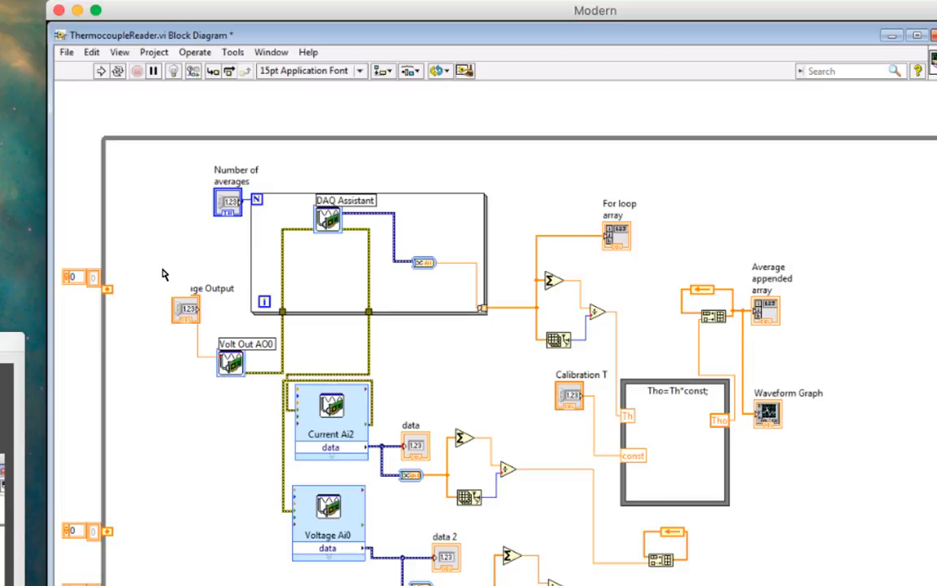
Draw an empty Formula Node from Structures, left of the Current AI2 block.
{"action": "left_click_drag", "start_coordinate": [186, 310], "coordinate": [163, 268]}
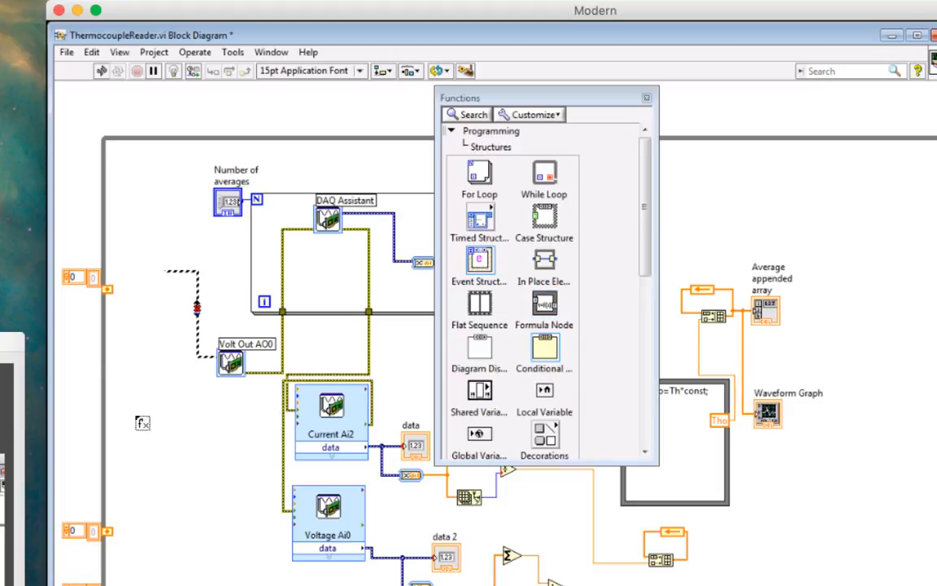
{"action": "left_click_drag", "start_coordinate": [138, 395], "coordinate": [244, 513]}
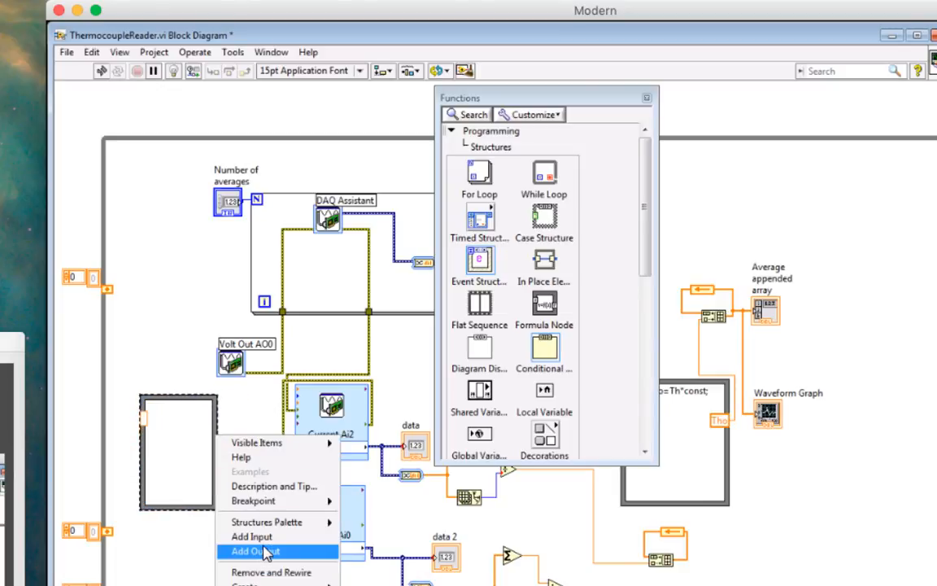
Add one output and one input terminal to the Formula Node's borders.
{"action": "left_click", "coordinate": [259, 550]}
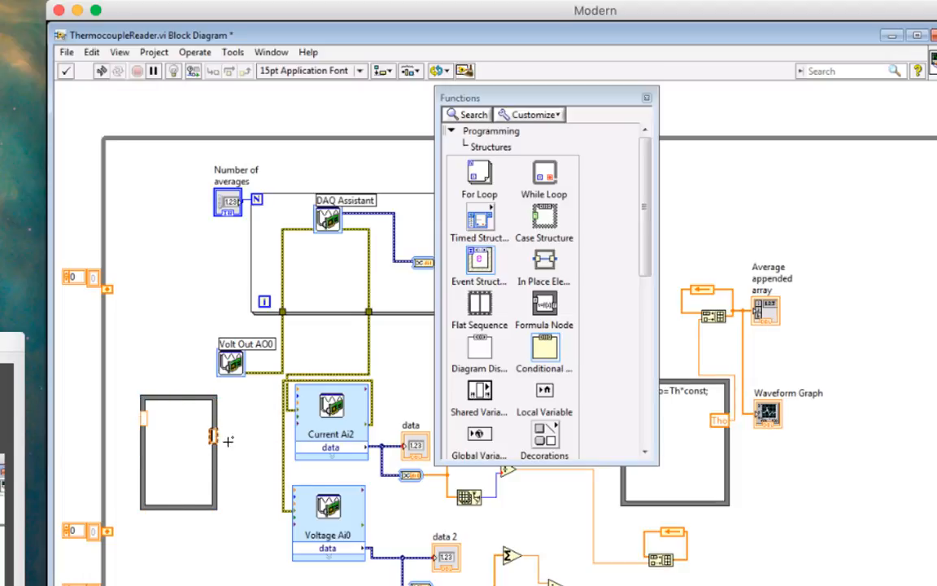
{"action": "mouse_move", "coordinate": [275, 449]}
{"action": "type", "text": "Vout"}
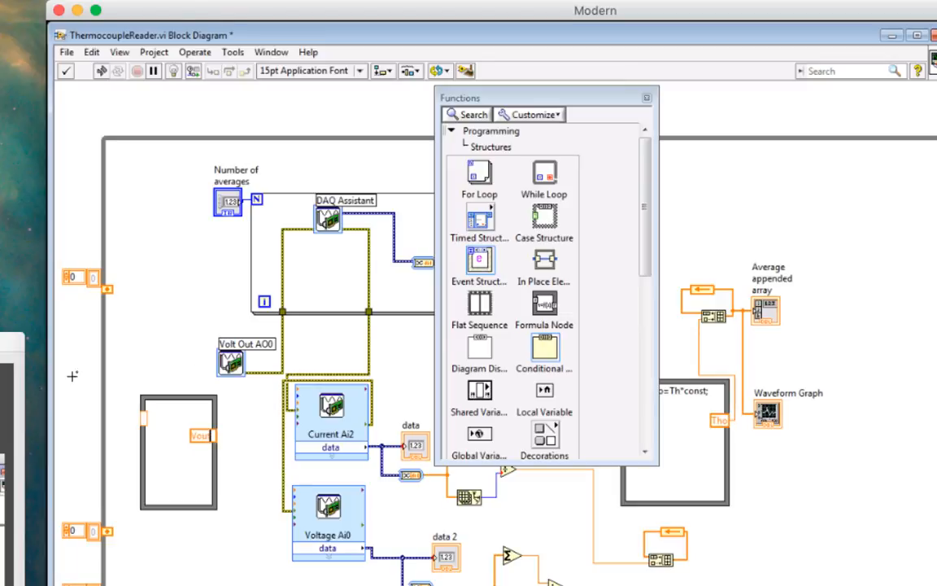
{"action": "left_click", "coordinate": [175, 469]}
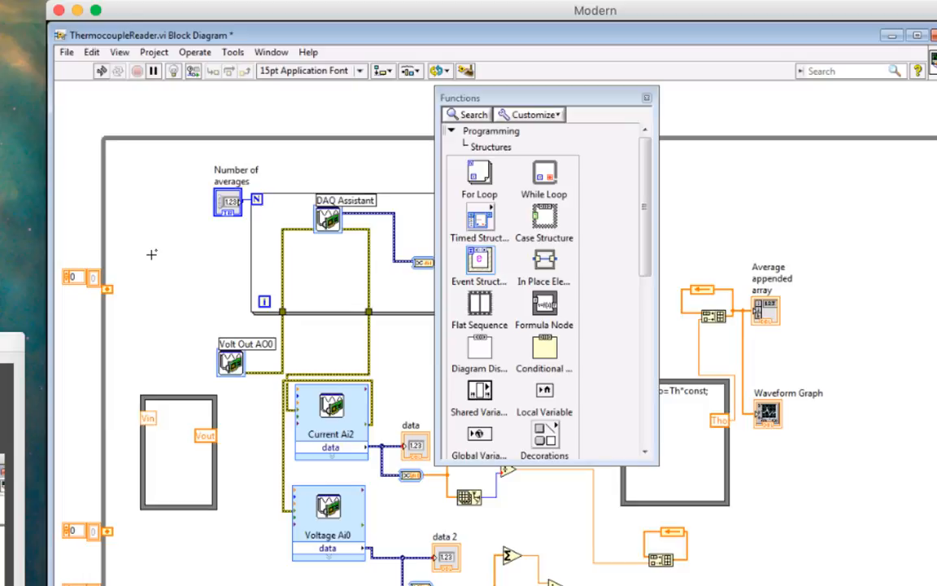
{"action": "mouse_move", "coordinate": [172, 429]}
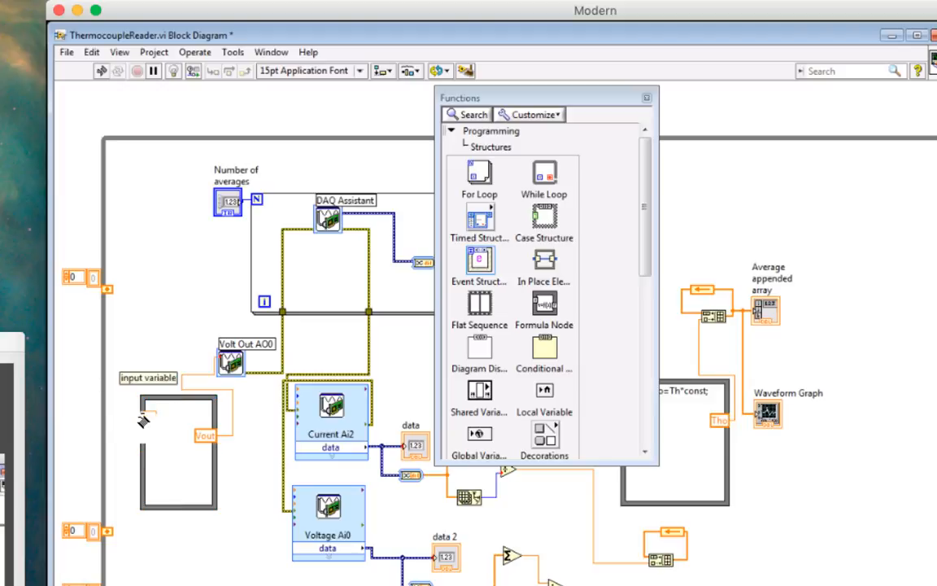
Create an 'input variable' numeric control feeding the Formula Node's input terminal.
{"action": "right_click", "coordinate": [147, 418]}
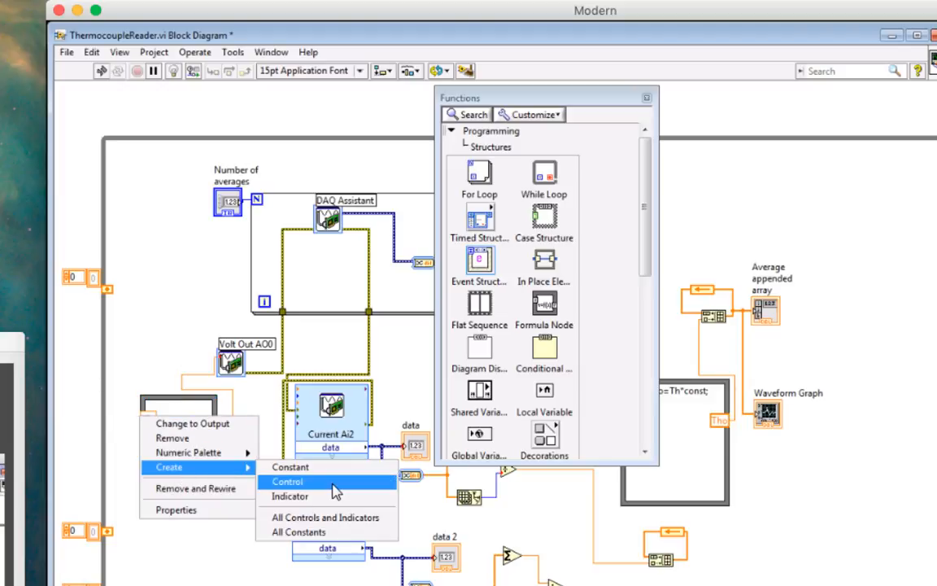
{"action": "left_click", "coordinate": [287, 481]}
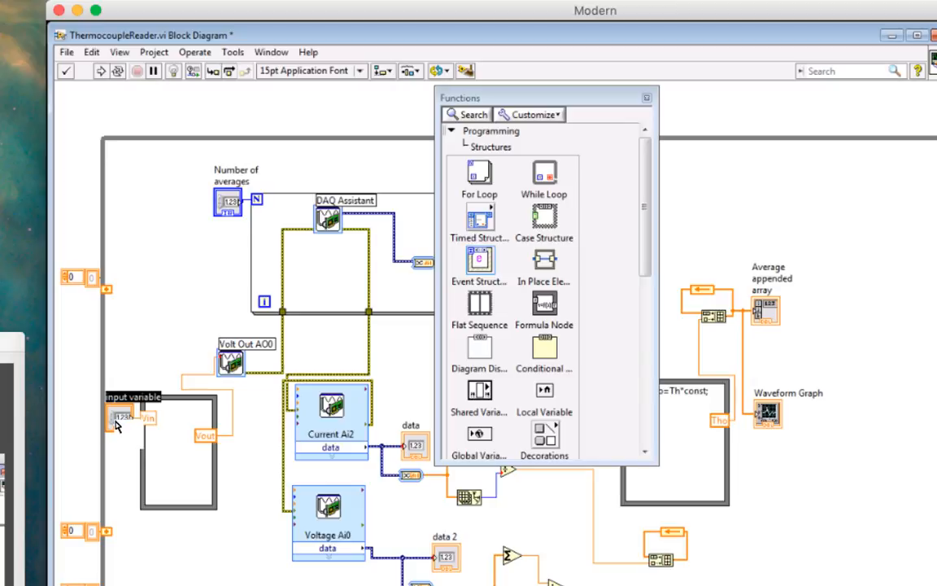
{"action": "left_click_drag", "start_coordinate": [127, 414], "coordinate": [153, 221]}
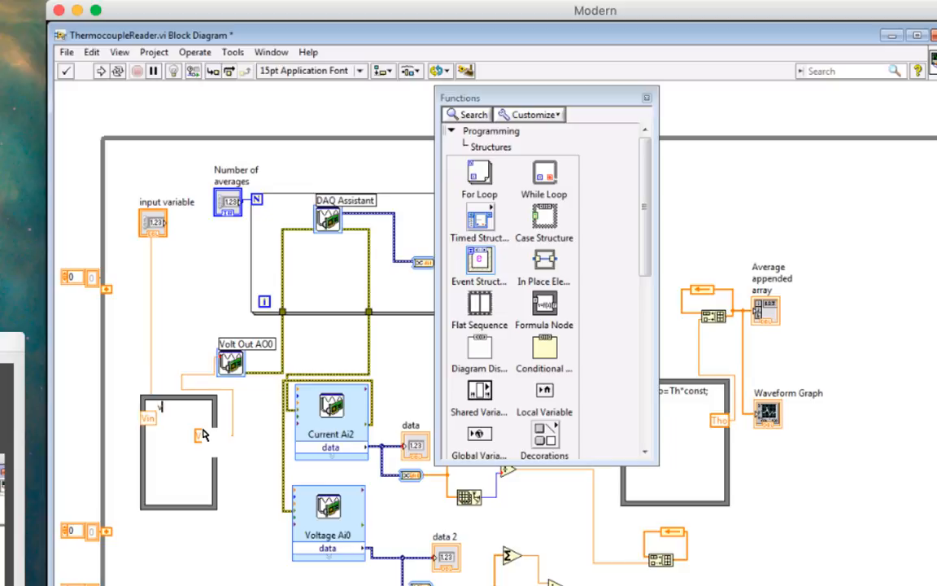
Enter the expression Vout=10*Vin; inside the Formula Node.
{"action": "type", "text": "Vout"}
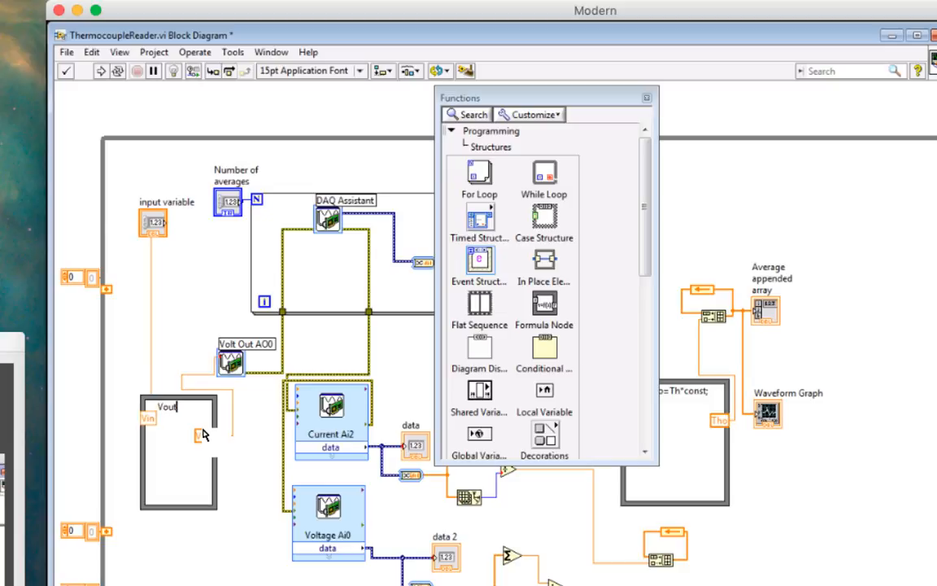
{"action": "type", "text": "="}
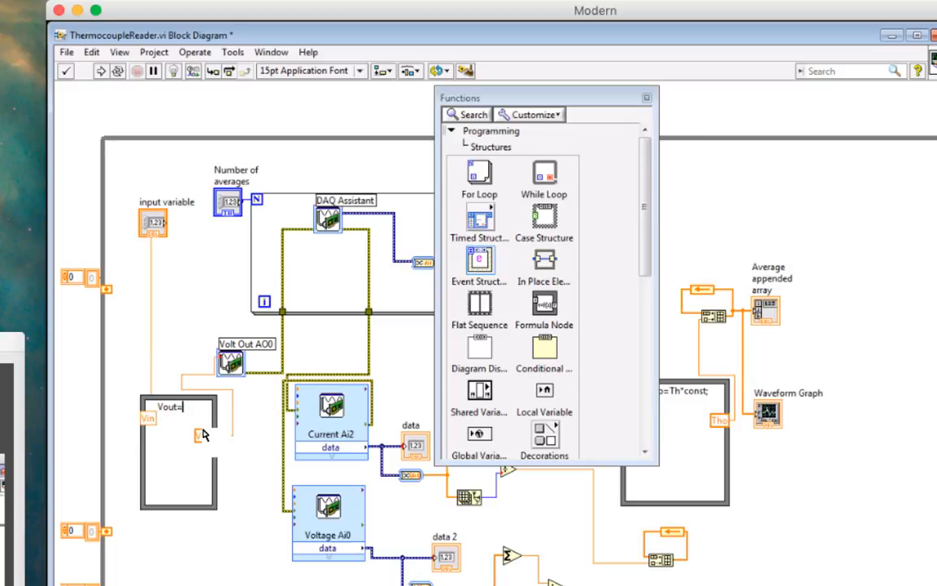
{"action": "type", "text": "1"}
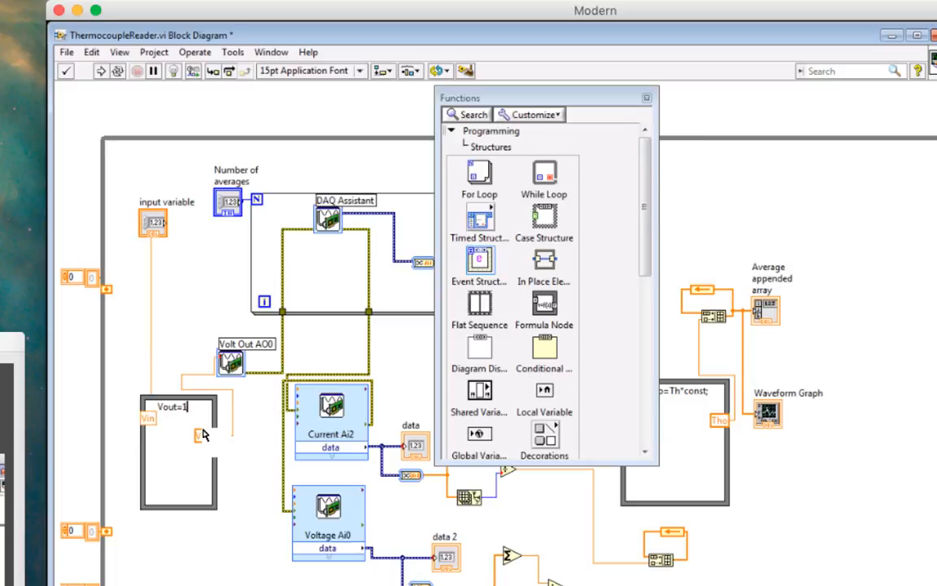
{"action": "type", "text": "0"}
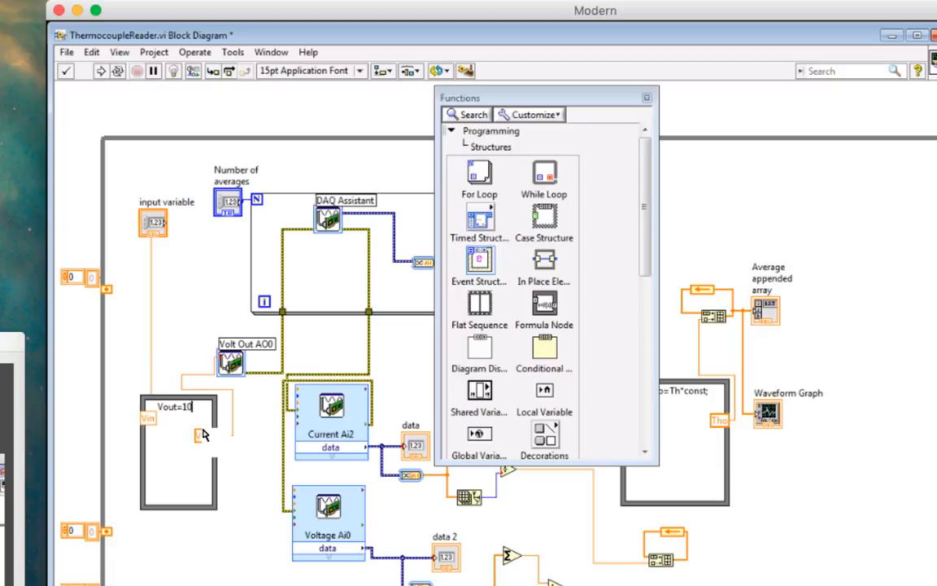
{"action": "type", "text": "*Vin;"}
{"action": "left_click", "coordinate": [202, 435]}
{"action": "type", "text": "Vout"}
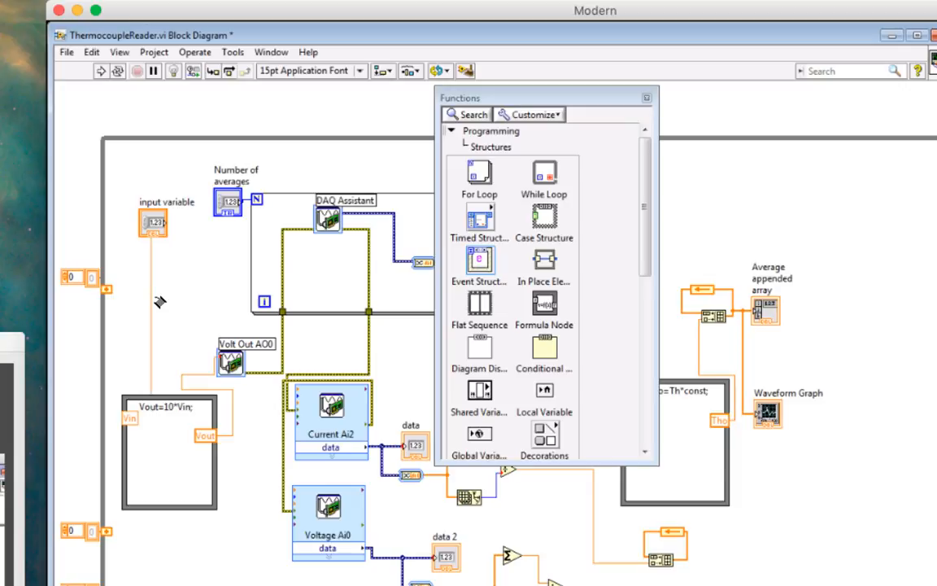
{"action": "mouse_move", "coordinate": [426, 257]}
{"action": "type", "text": "in"}
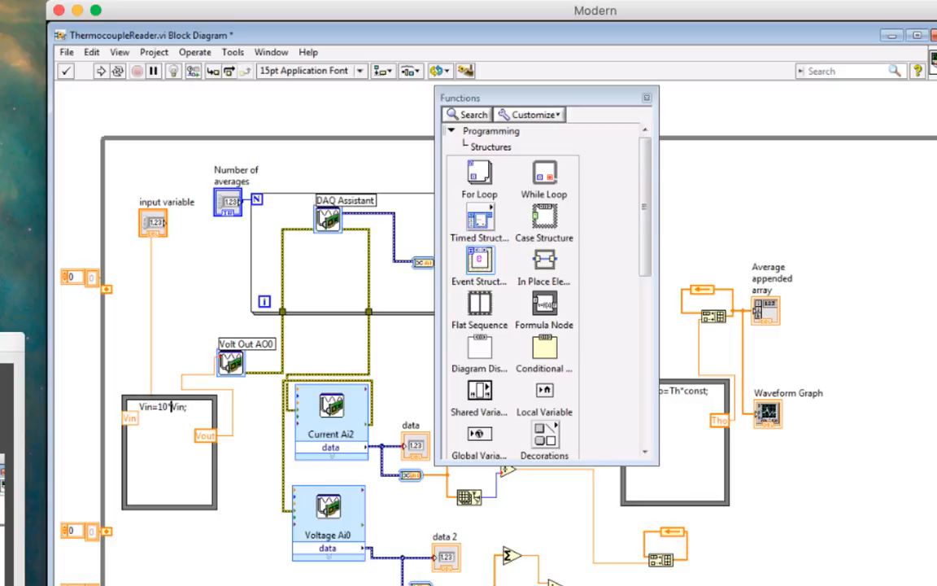
Rewrite the Formula Node expression to Vin=Vout/10; and commit the edit.
{"action": "type", "text": "Vin=Vin;"}
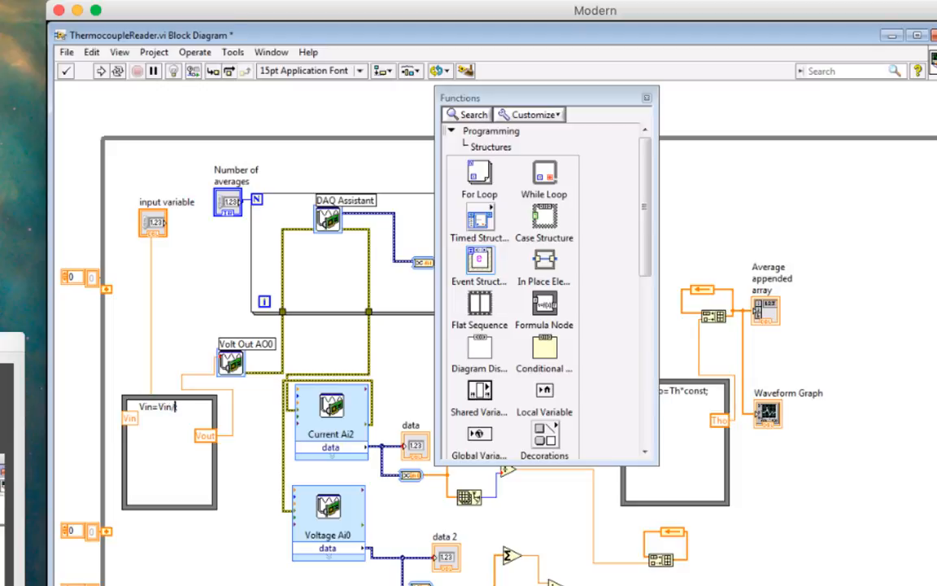
{"action": "type", "text": "V"}
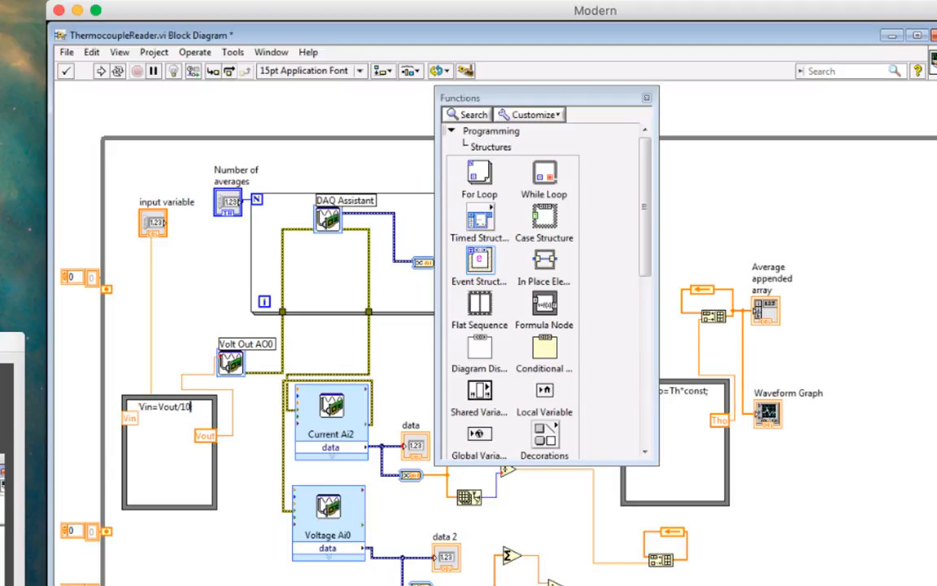
{"action": "mouse_move", "coordinate": [172, 472]}
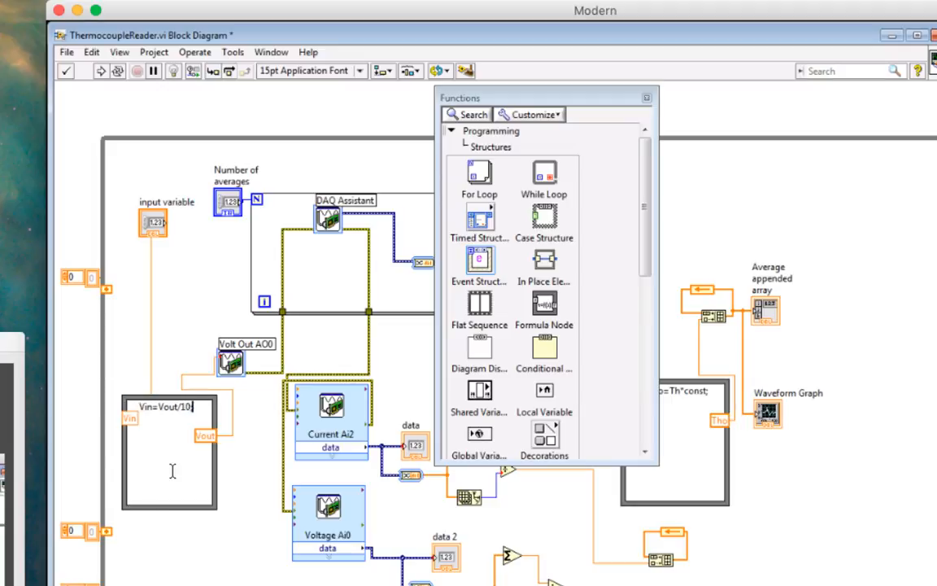
{"action": "mouse_move", "coordinate": [214, 455]}
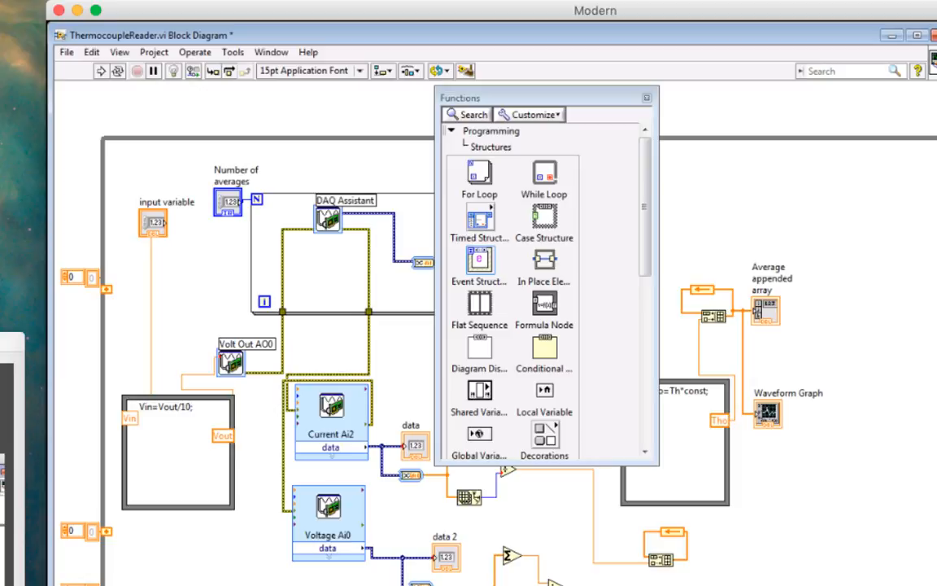
{"action": "left_click", "coordinate": [176, 463]}
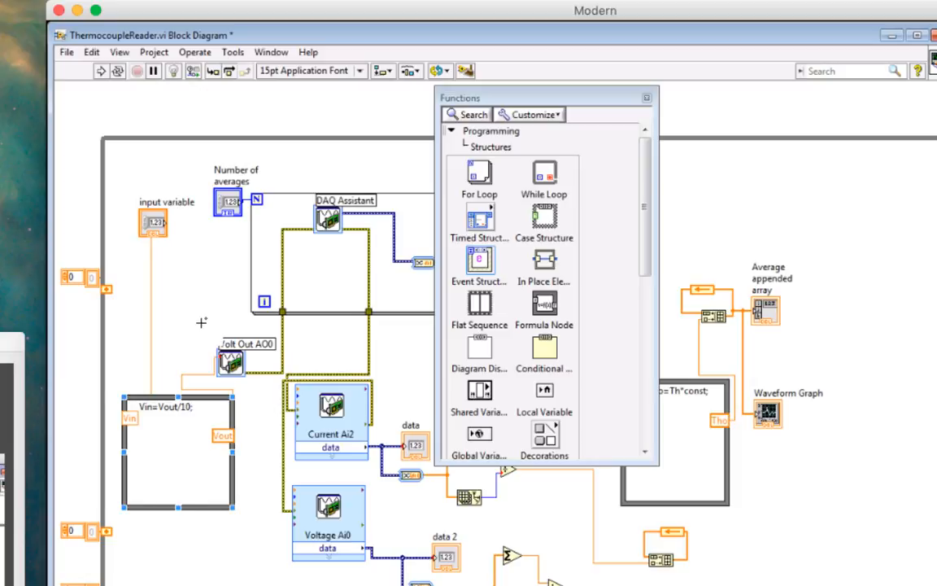
{"action": "mouse_move", "coordinate": [182, 420]}
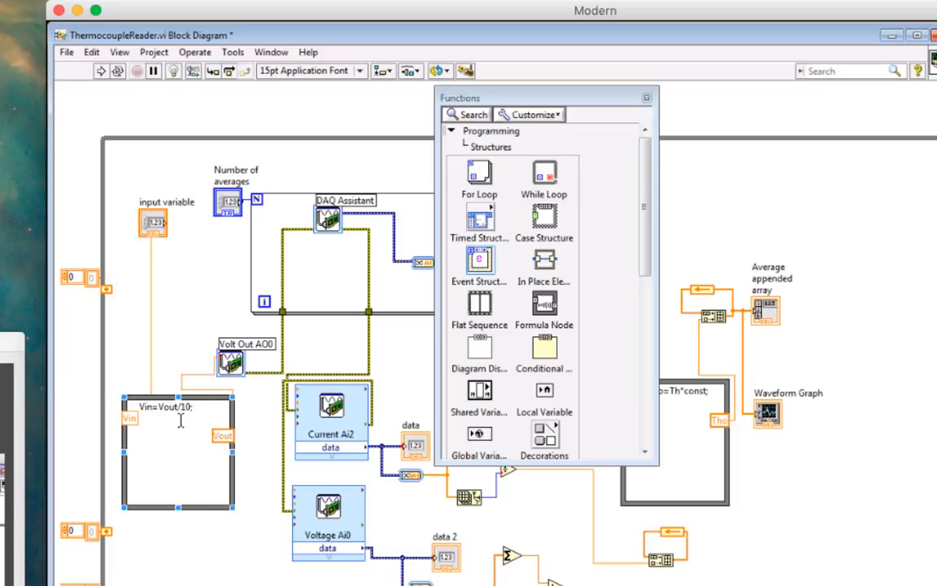
{"action": "mouse_move", "coordinate": [156, 462]}
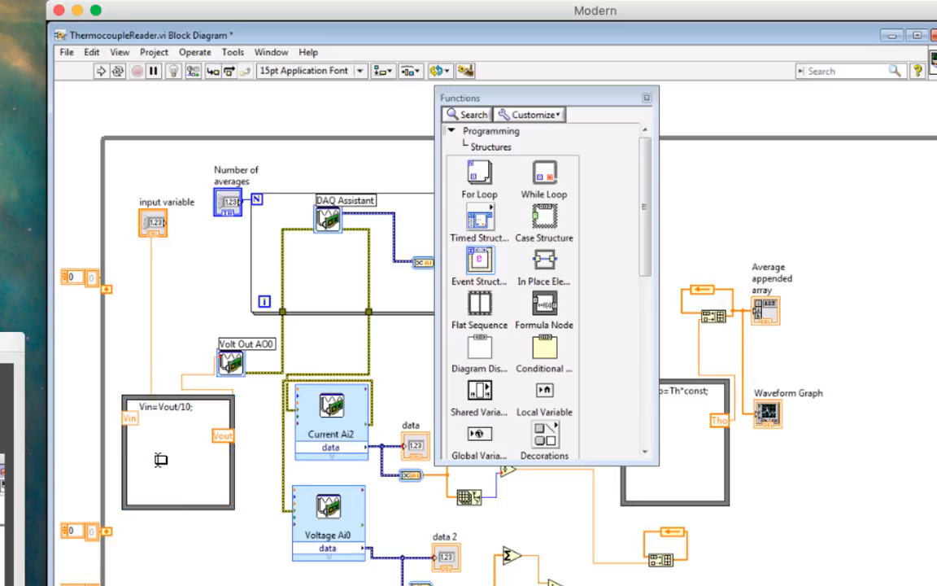
Select and delete the Formula Node, leaving the input variable control.
{"action": "left_click", "coordinate": [178, 463]}
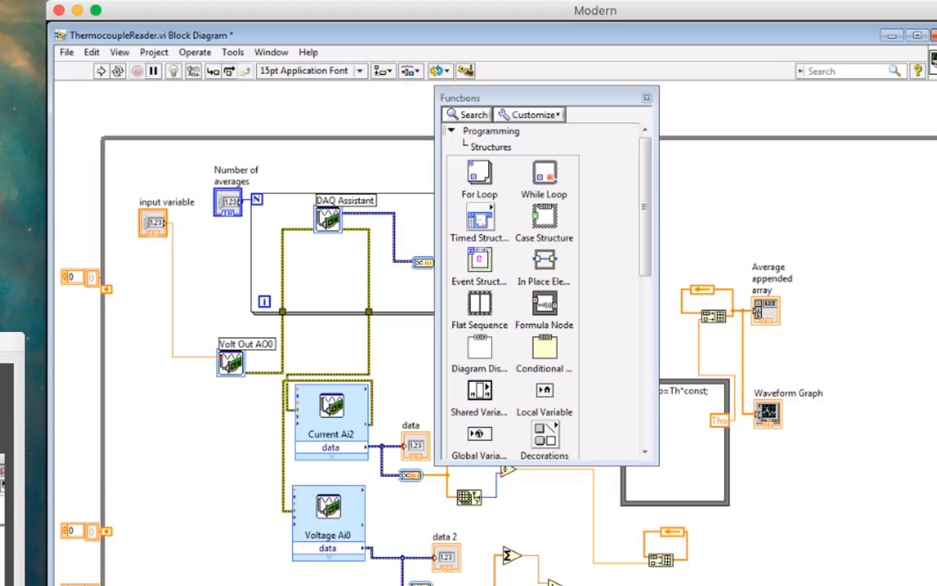
Drag the input variable control down beside the Volt Out AO0 block.
{"action": "scroll", "scroll_direction": "down", "scroll_amount": 3}
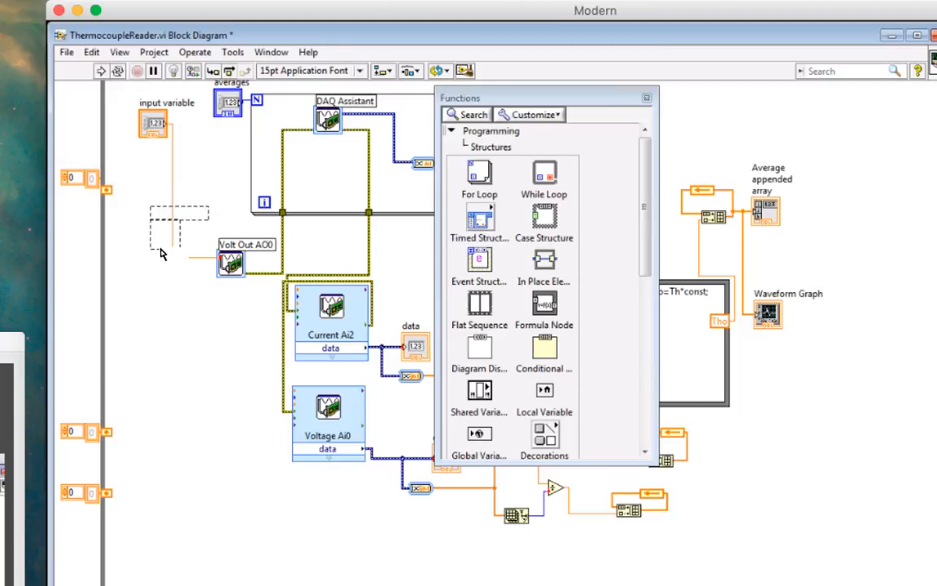
{"action": "left_click_drag", "start_coordinate": [152, 122], "coordinate": [181, 252]}
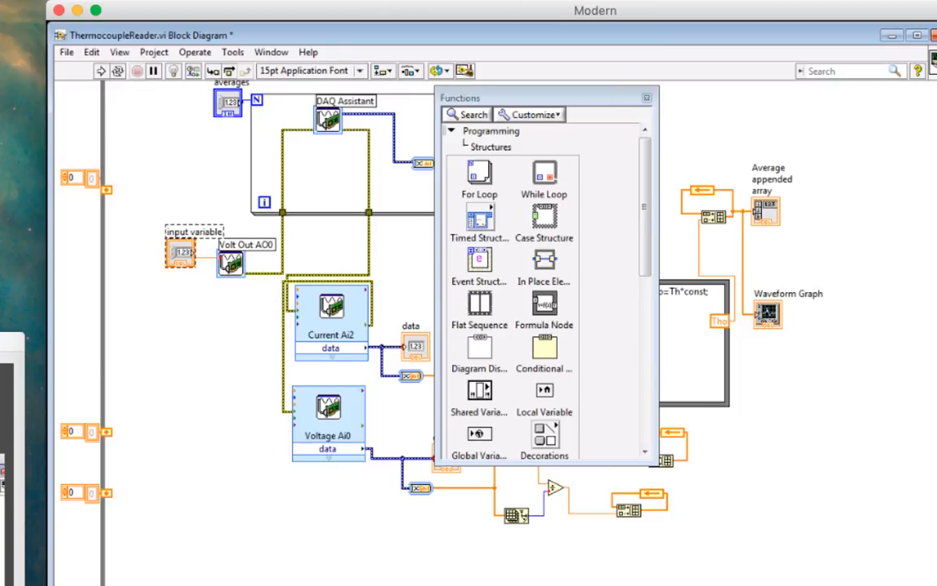
{"action": "scroll", "scroll_direction": "down", "scroll_amount": 3}
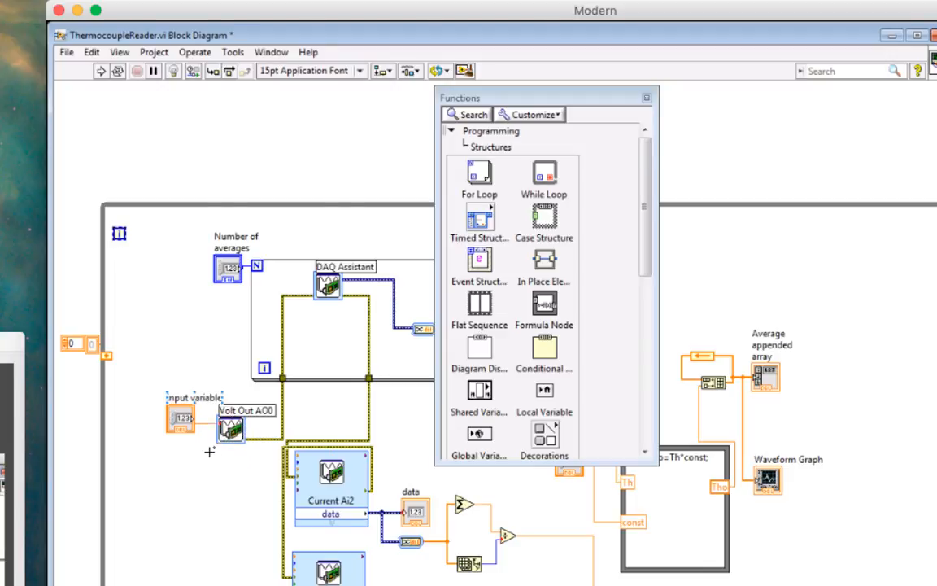
Show the Current AI2 express VI as a compact icon like the others.
{"action": "right_click", "coordinate": [332, 480]}
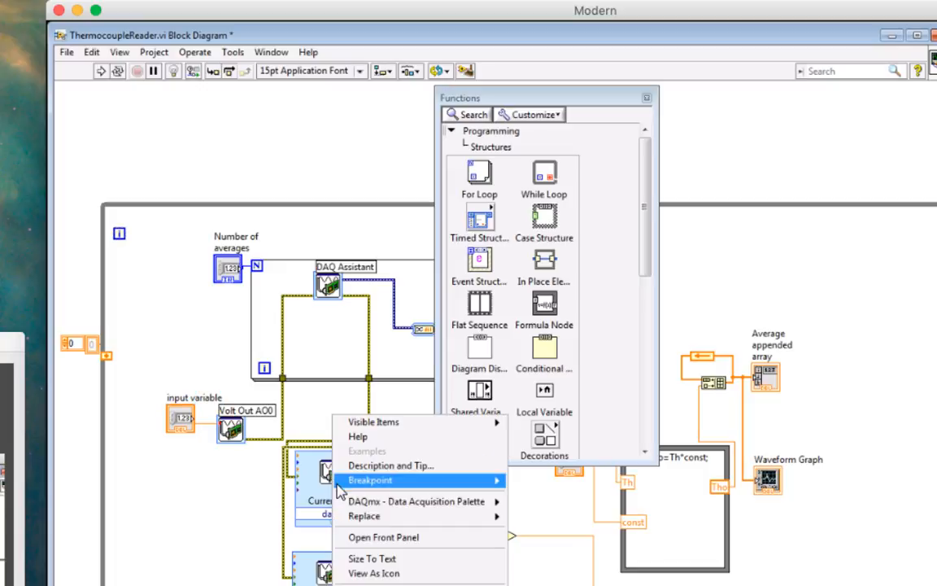
{"action": "mouse_move", "coordinate": [374, 558]}
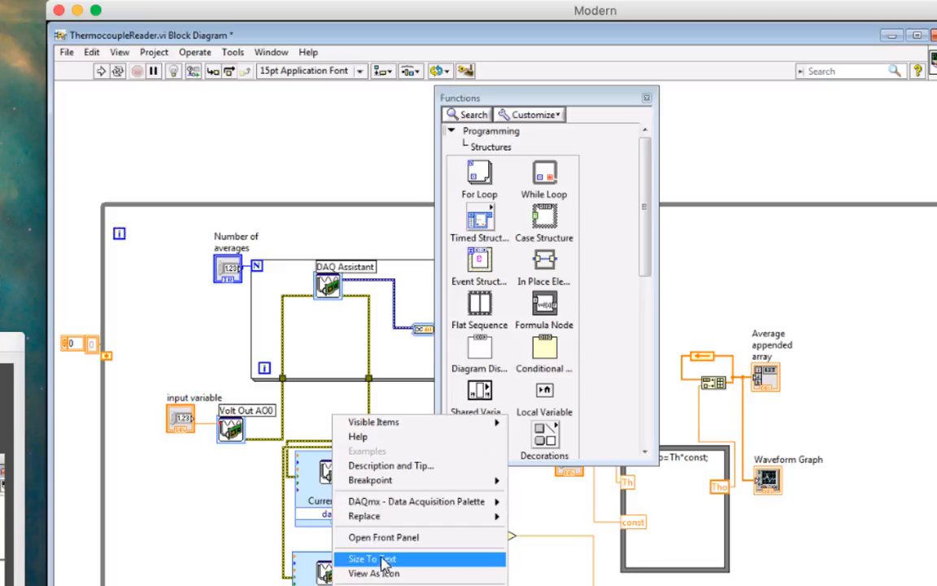
{"action": "mouse_move", "coordinate": [382, 570]}
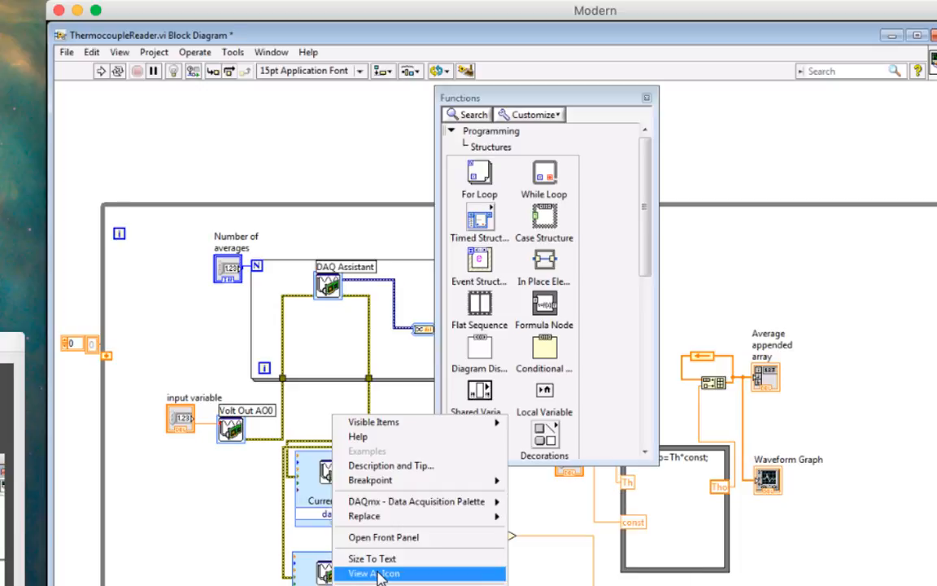
{"action": "left_click", "coordinate": [376, 572]}
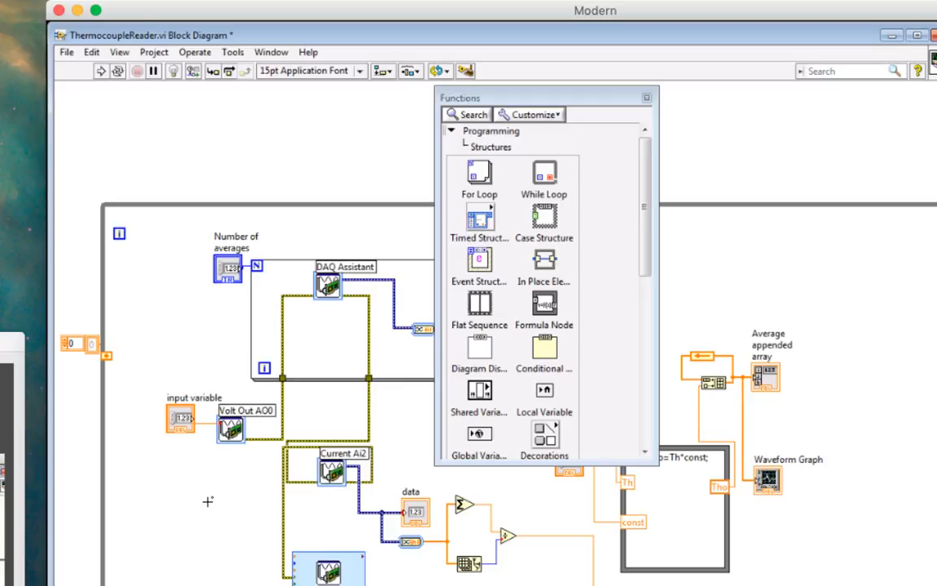
{"action": "mouse_move", "coordinate": [15, 10]}
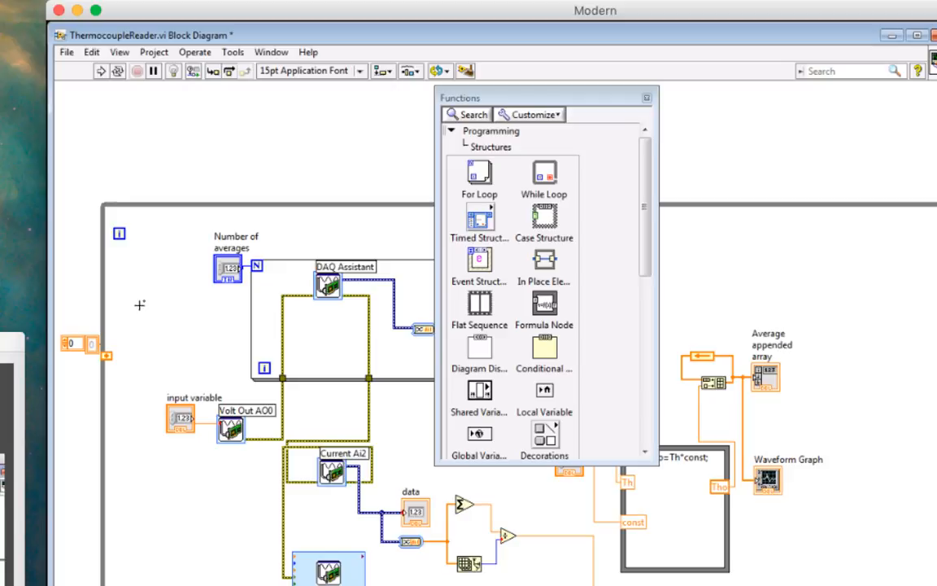
{"action": "mouse_move", "coordinate": [3, 426]}
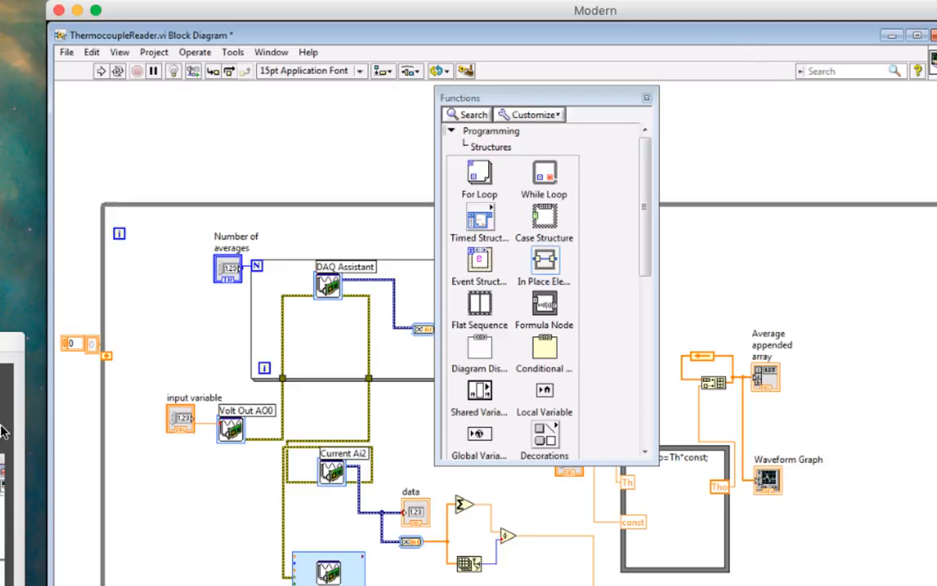
{"action": "mouse_move", "coordinate": [127, 279]}
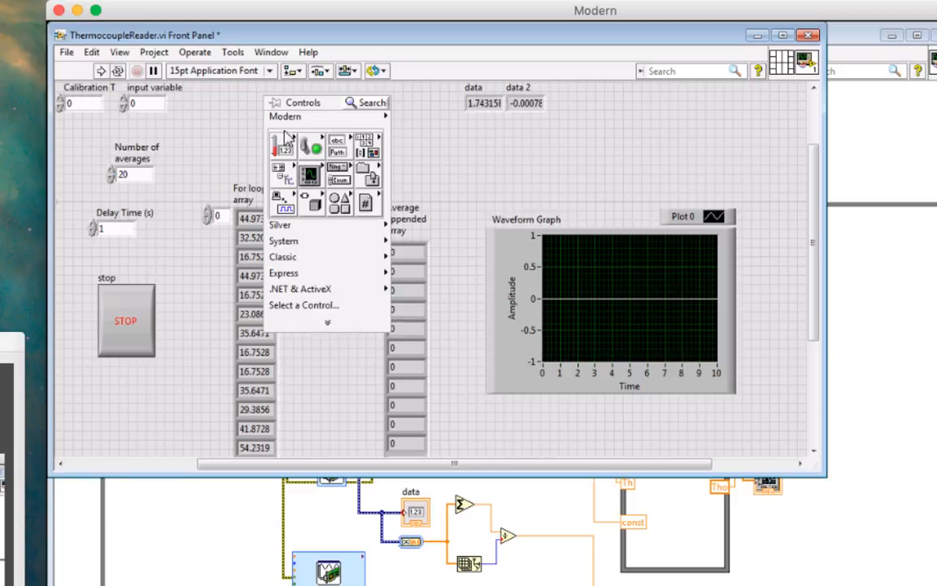
Place a Numeric Control on the front panel and label it Start Voltage.
{"action": "left_click", "coordinate": [279, 145]}
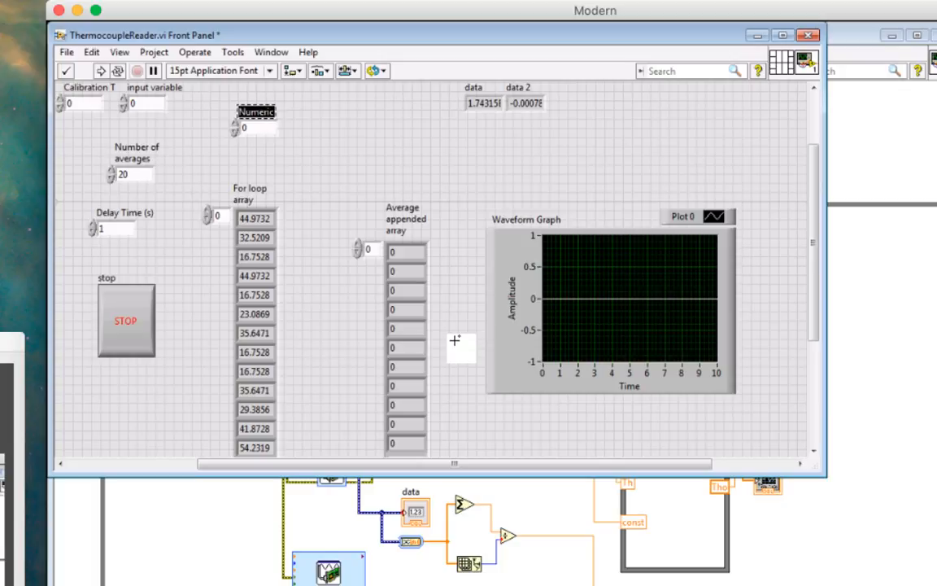
{"action": "type", "text": "Start Voltage"}
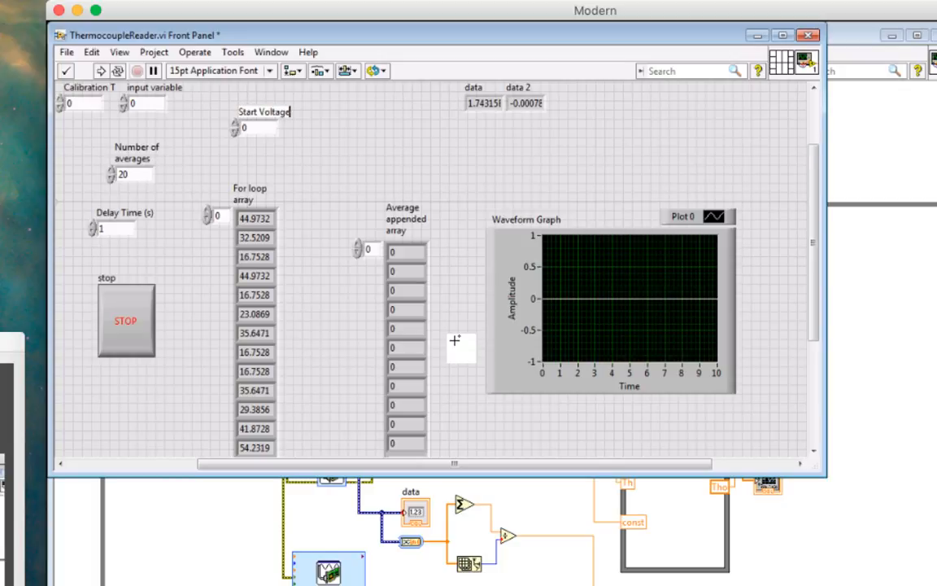
{"action": "mouse_move", "coordinate": [390, 169]}
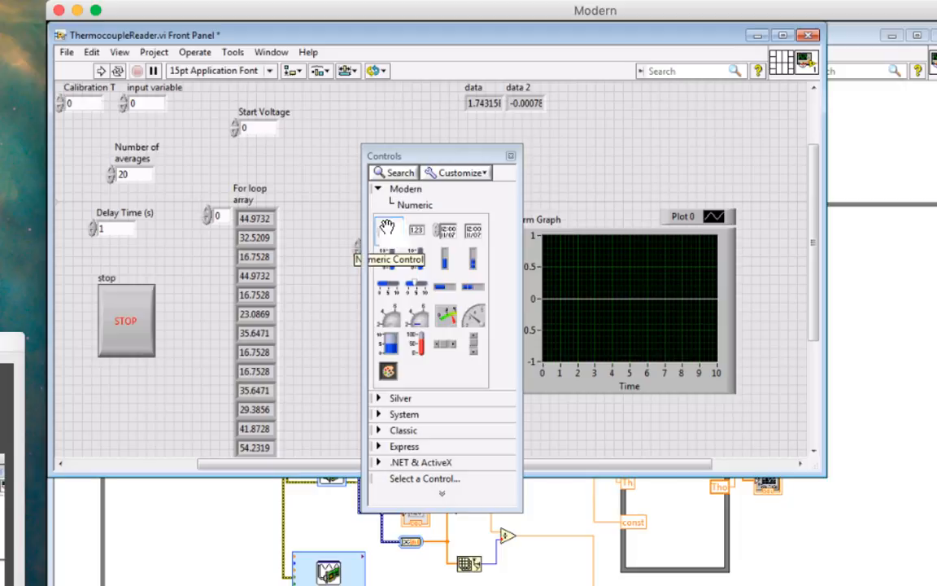
Place two more numeric controls beside and below Start Voltage, labelled Stop Voltage and Step Number.
{"action": "left_click_drag", "start_coordinate": [387, 228], "coordinate": [263, 159]}
{"action": "type", "text": "Stop Voltage"}
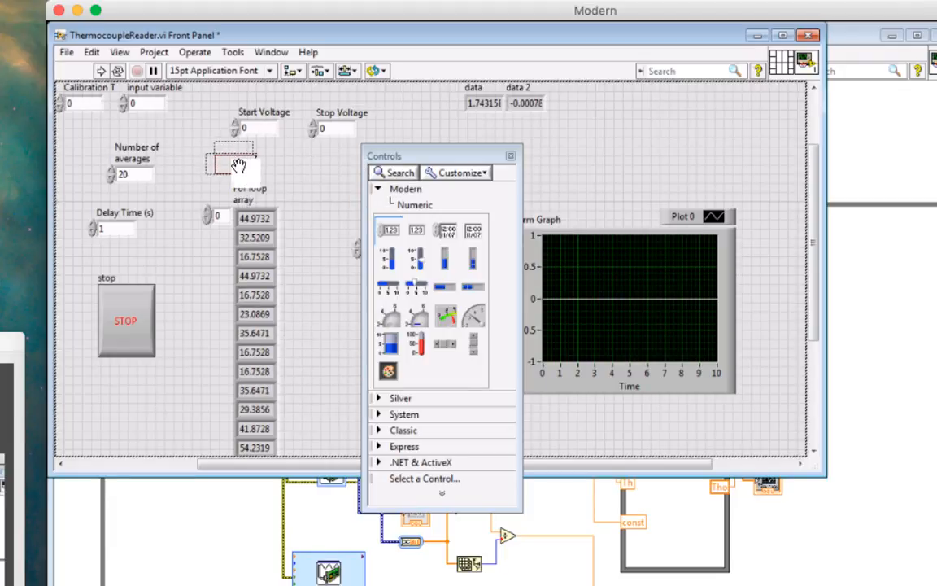
{"action": "left_click", "coordinate": [251, 175]}
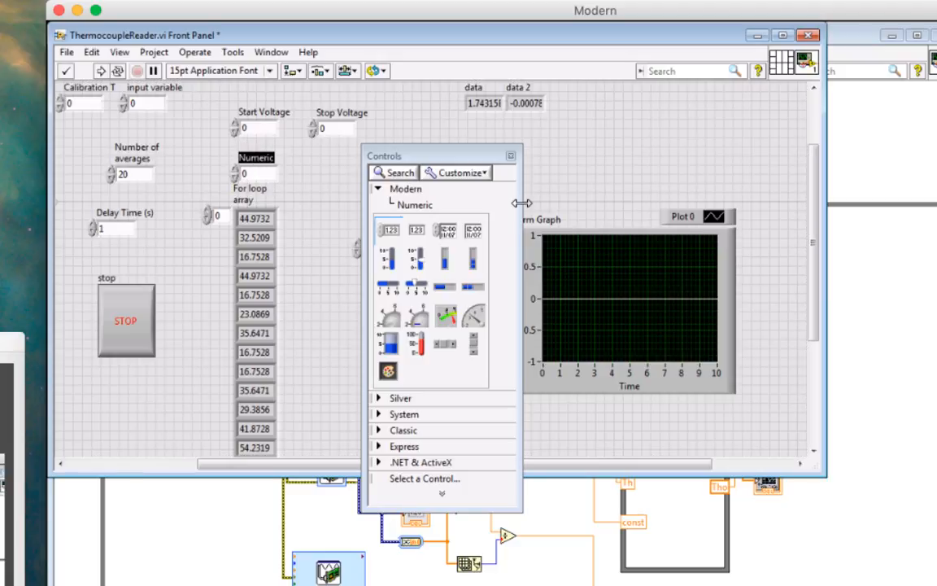
{"action": "type", "text": "Step"}
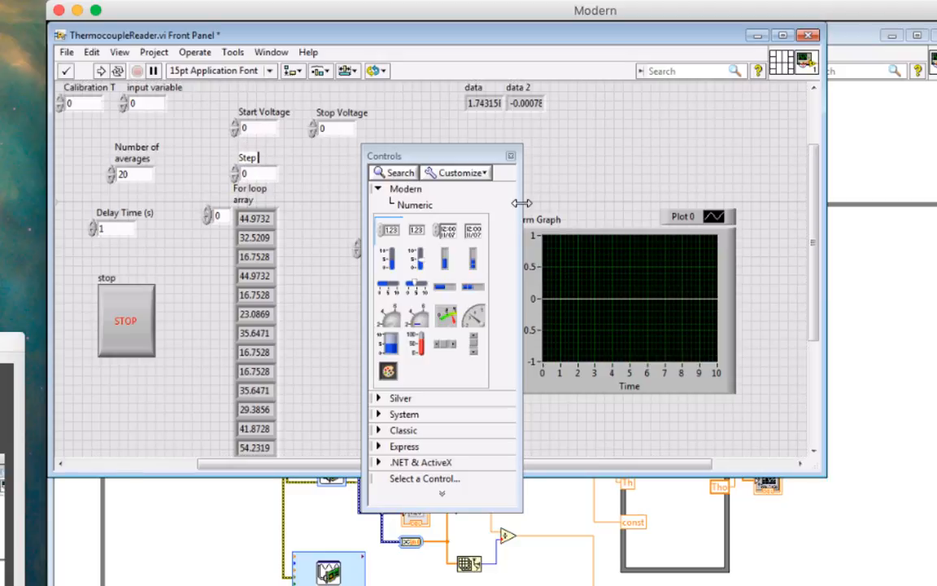
{"action": "type", "text": "Number"}
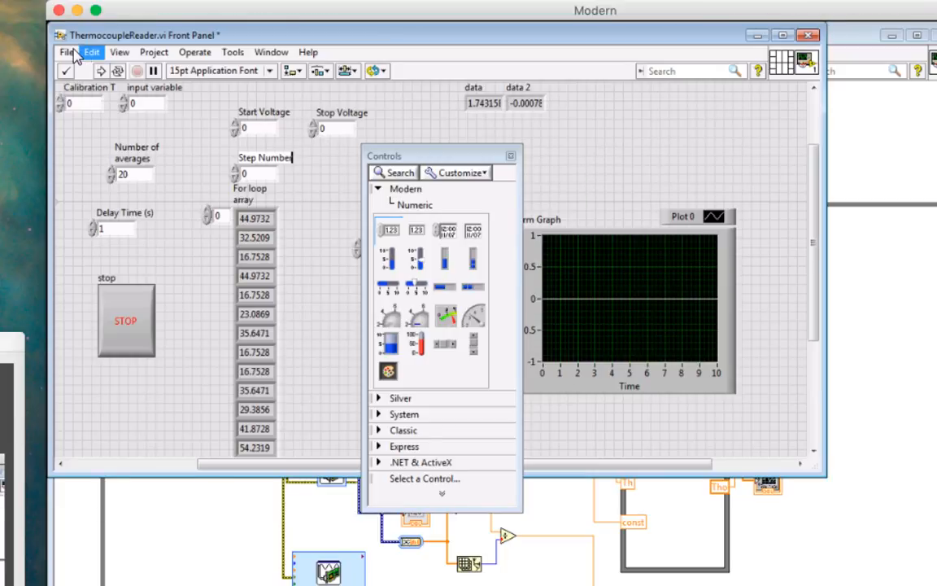
Save ThermocoupleReader.vi via File > Save.
{"action": "left_click", "coordinate": [65, 50]}
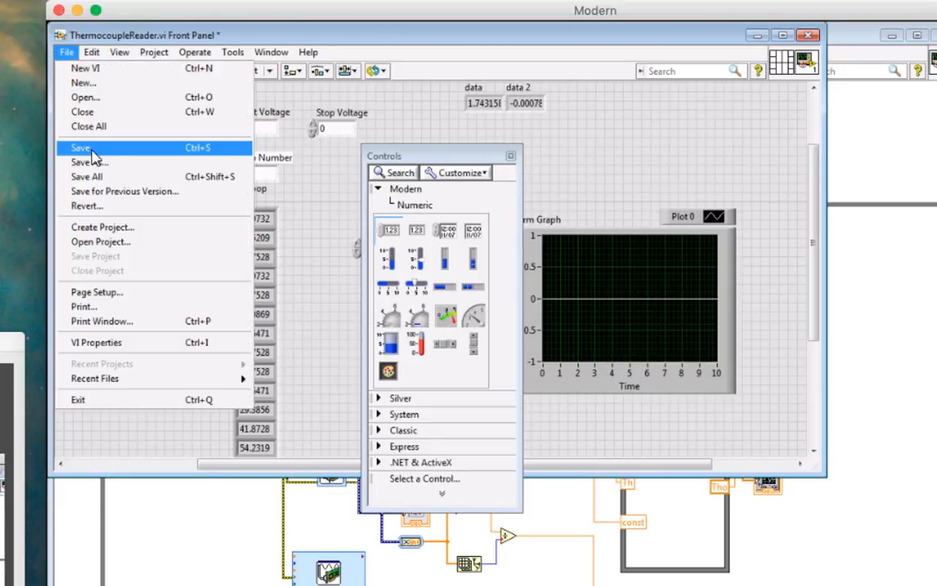
{"action": "left_click", "coordinate": [81, 146]}
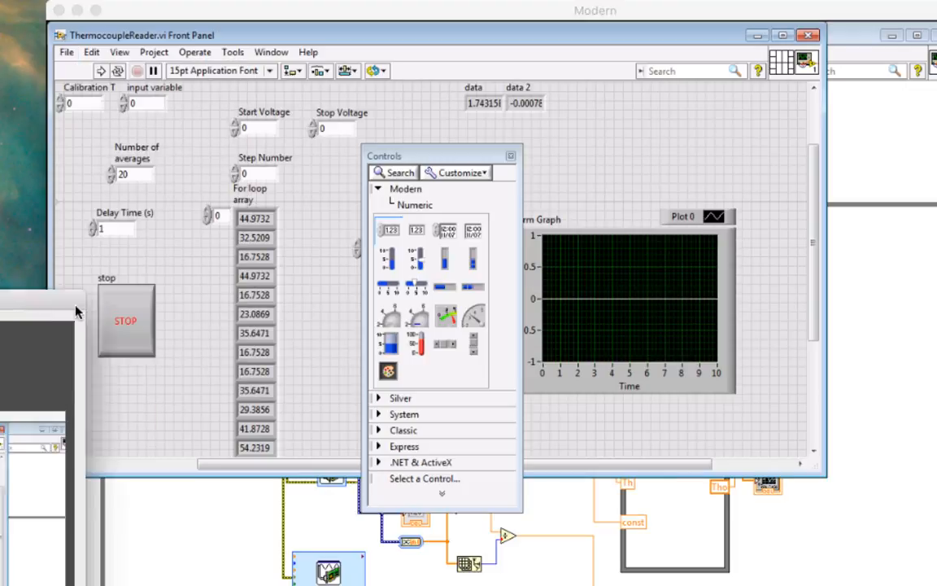